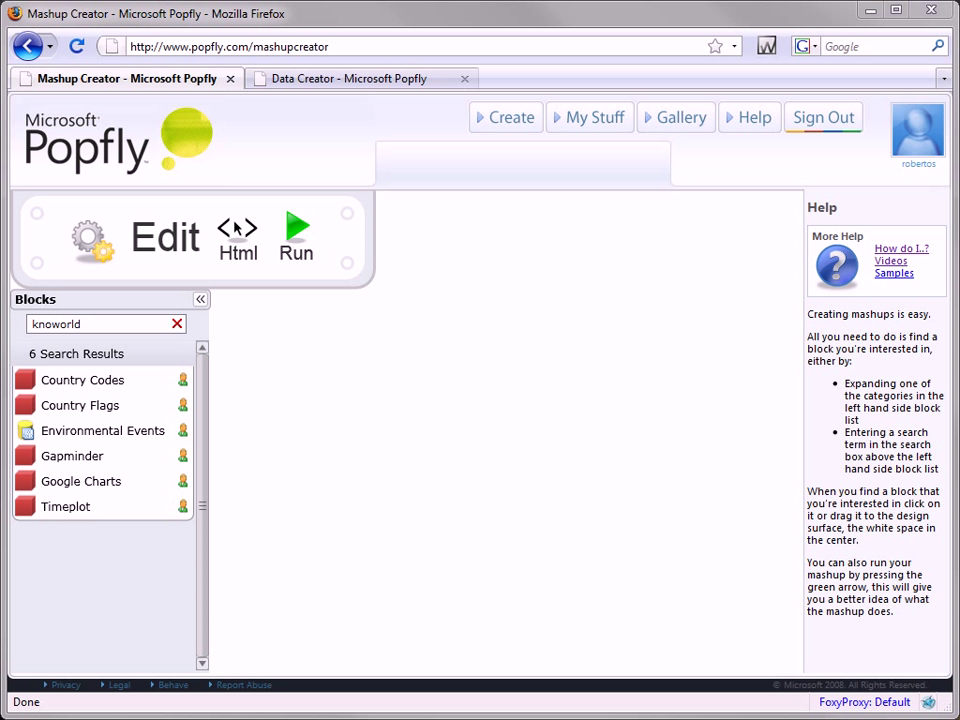
mouse_move(81, 456)
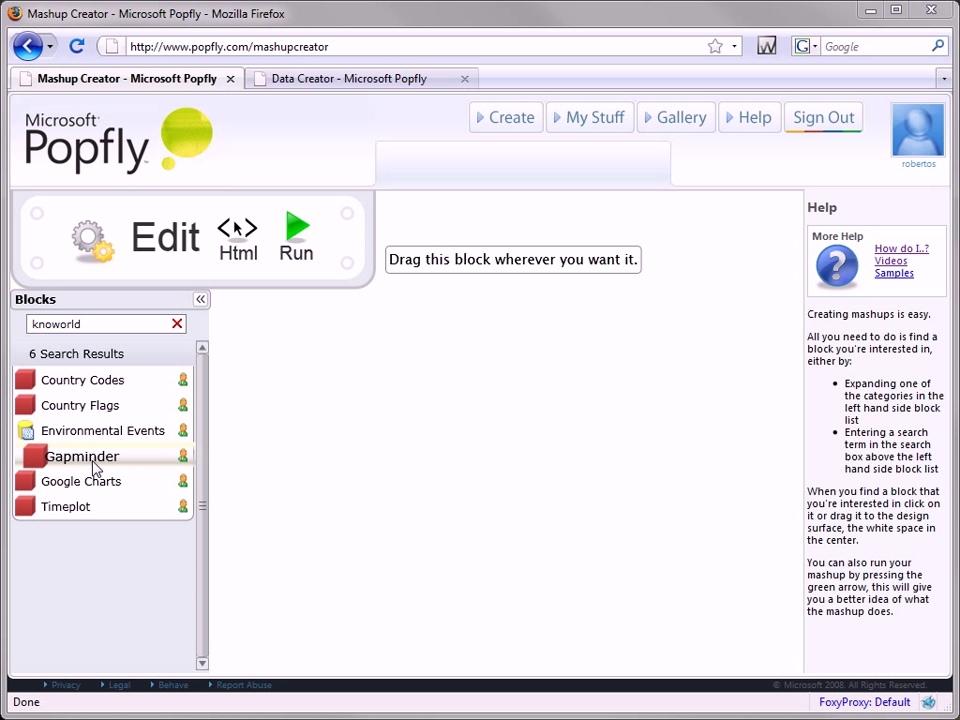
- Add a Gapminder block using getByCountry for CO2 emissions per person in united states
drag(82, 456, 400, 375)
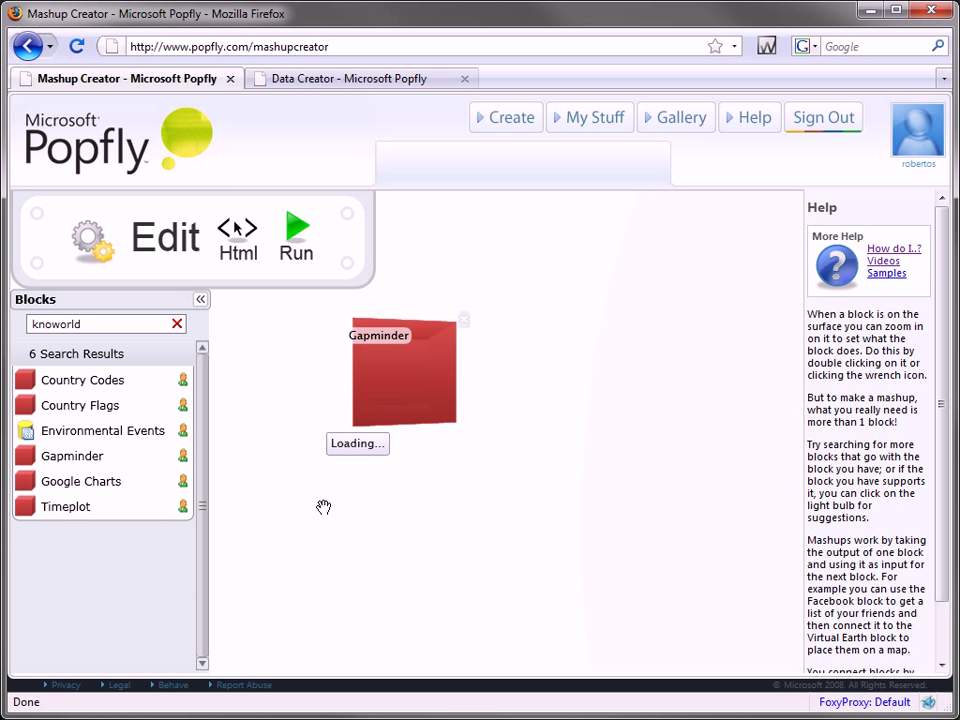
double_click(403, 375)
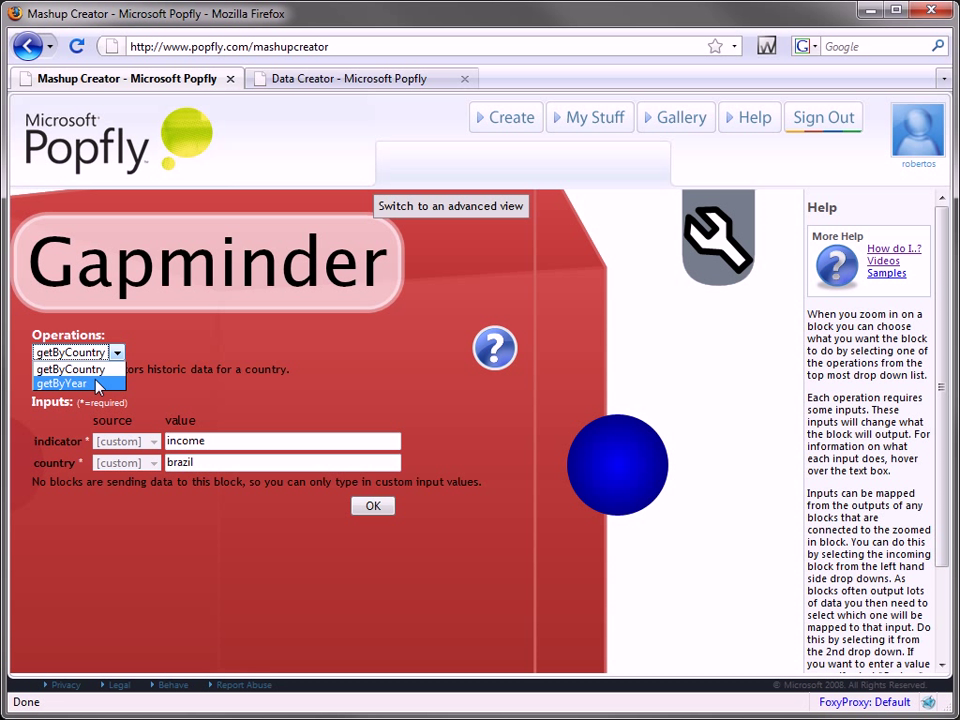
click(70, 369)
text(united states)
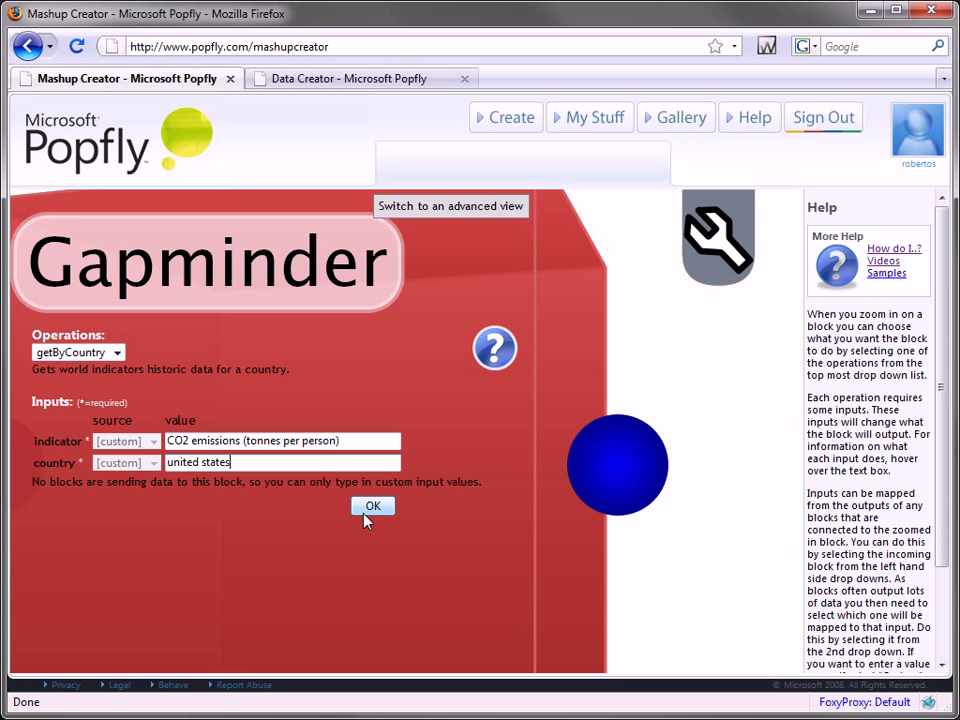
click(372, 506)
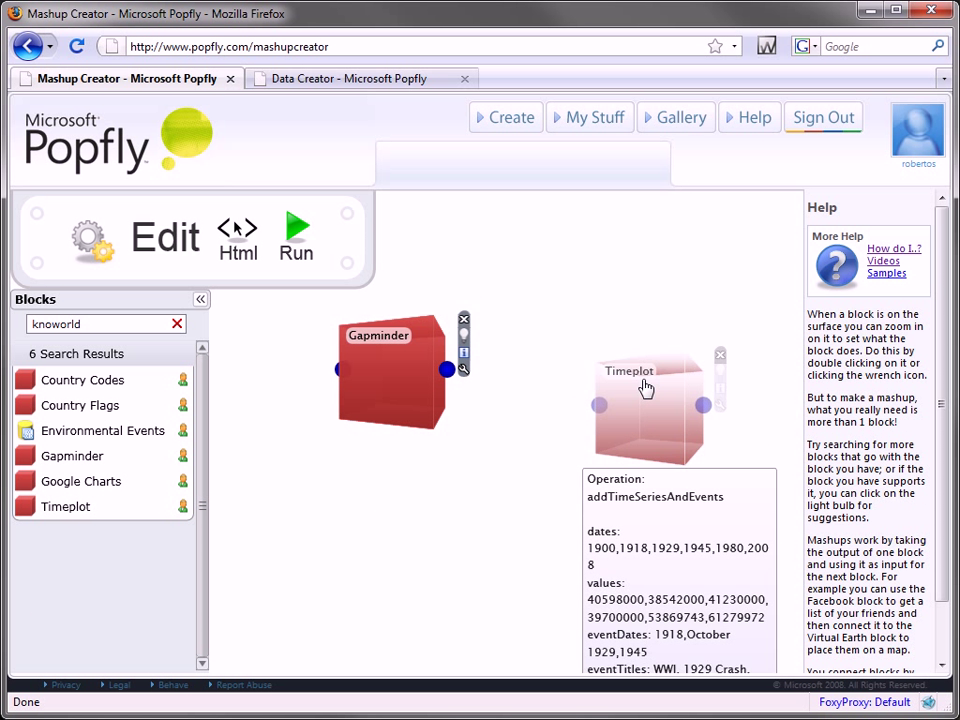
- Connect Gapminder to Timeplot and map Timeplot dates to year and values to value
drag(448, 369, 593, 365)
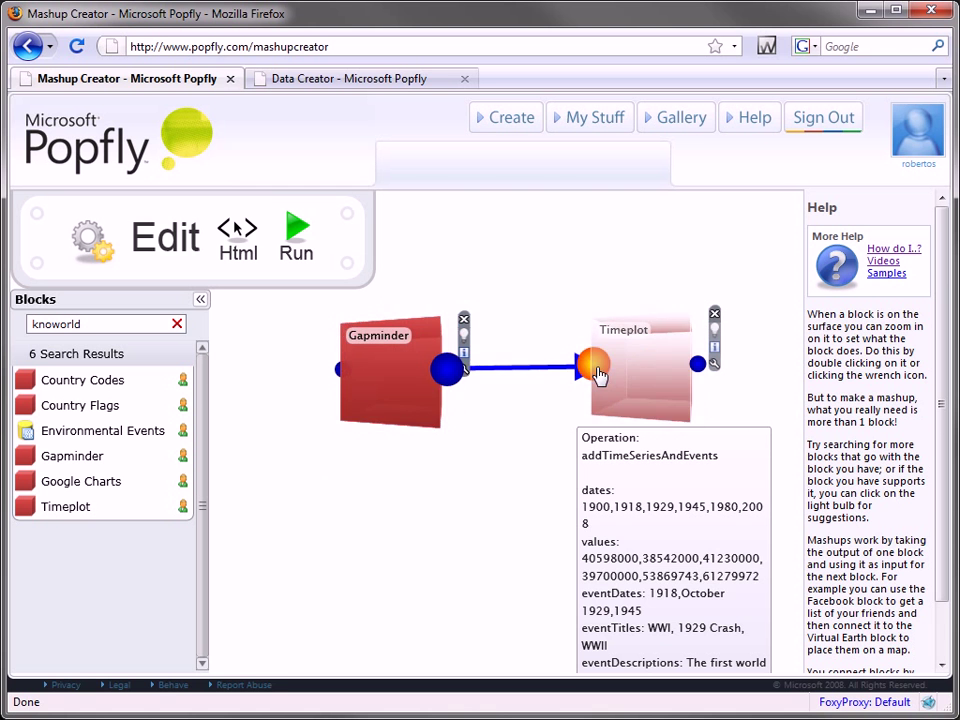
double_click(623, 365)
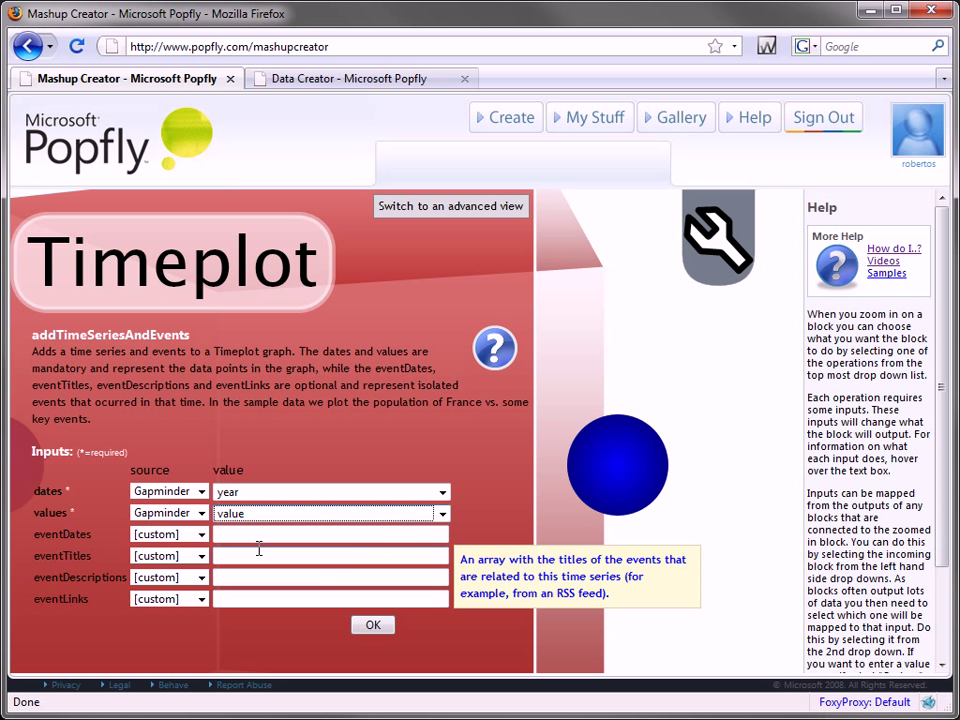
mouse_move(372, 625)
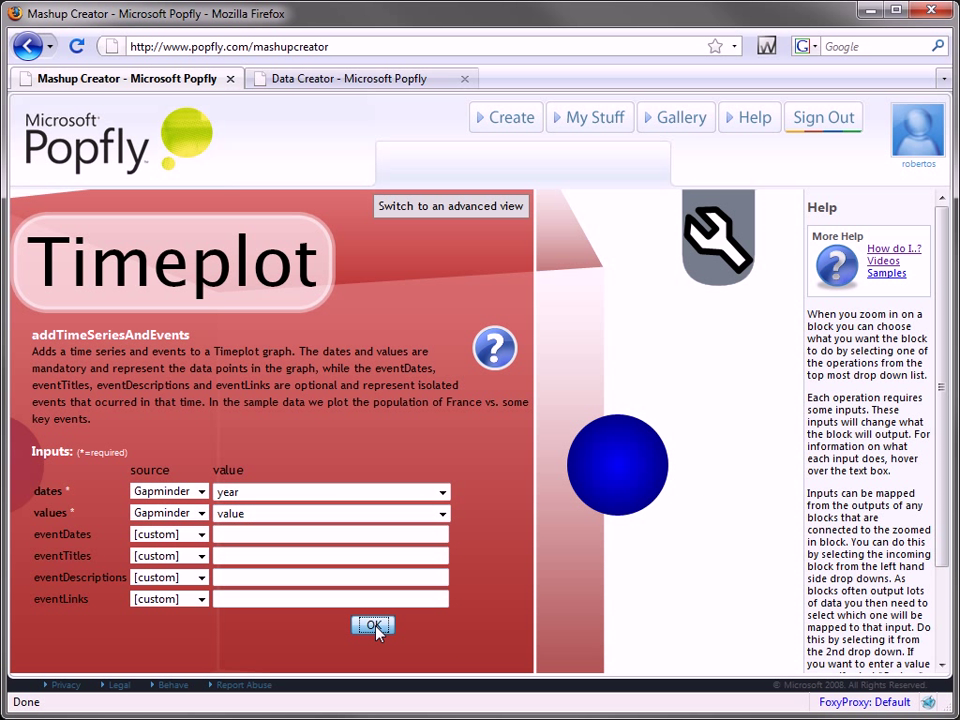
click(372, 625)
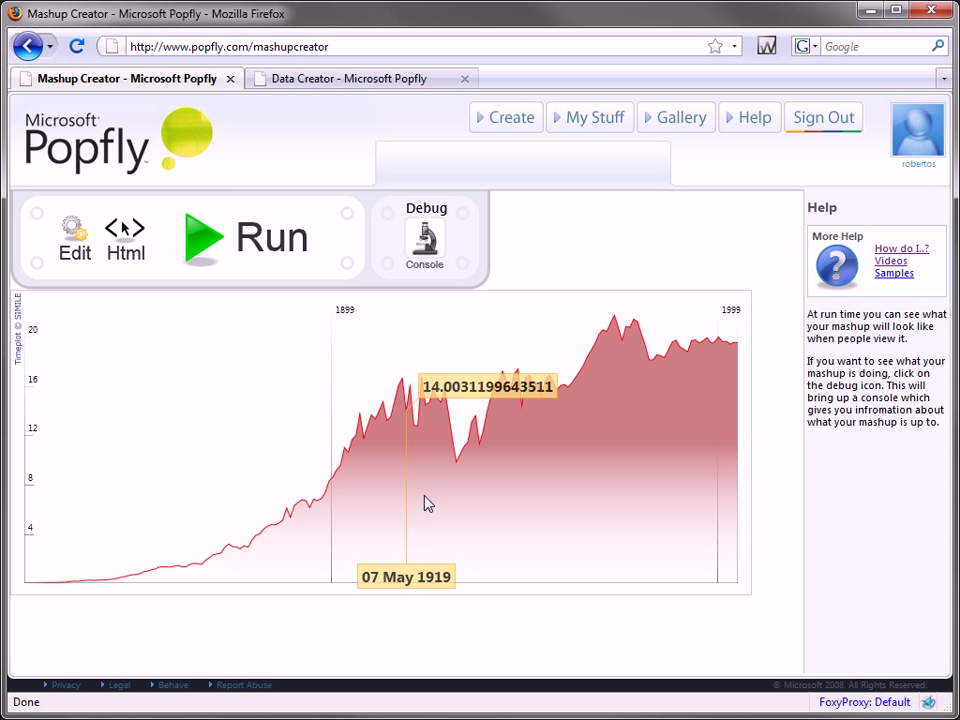
mouse_move(455, 505)
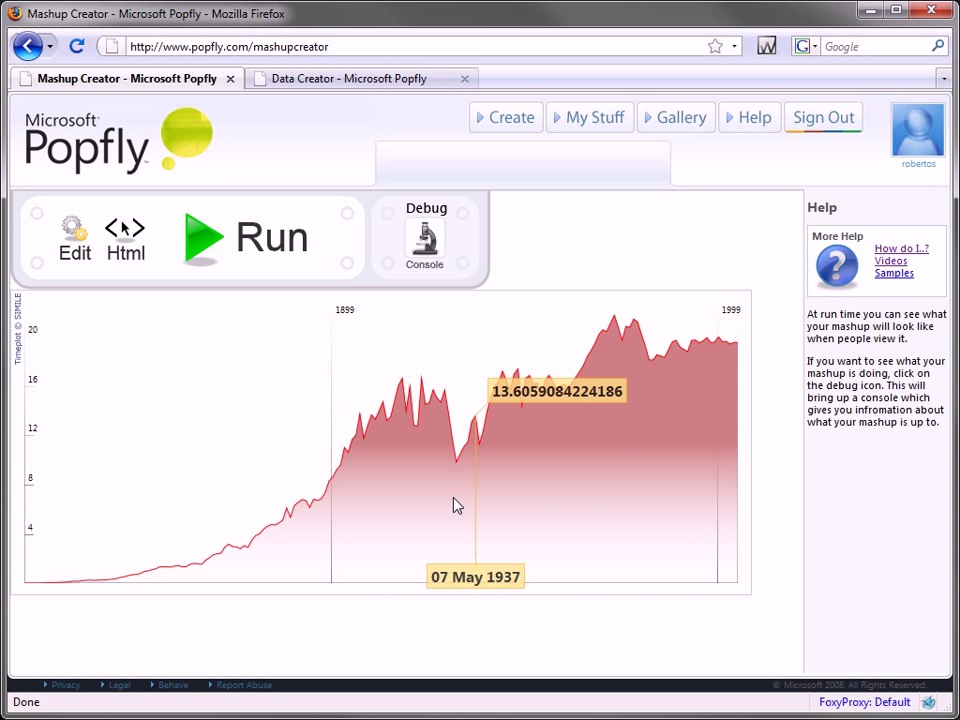
mouse_move(92, 267)
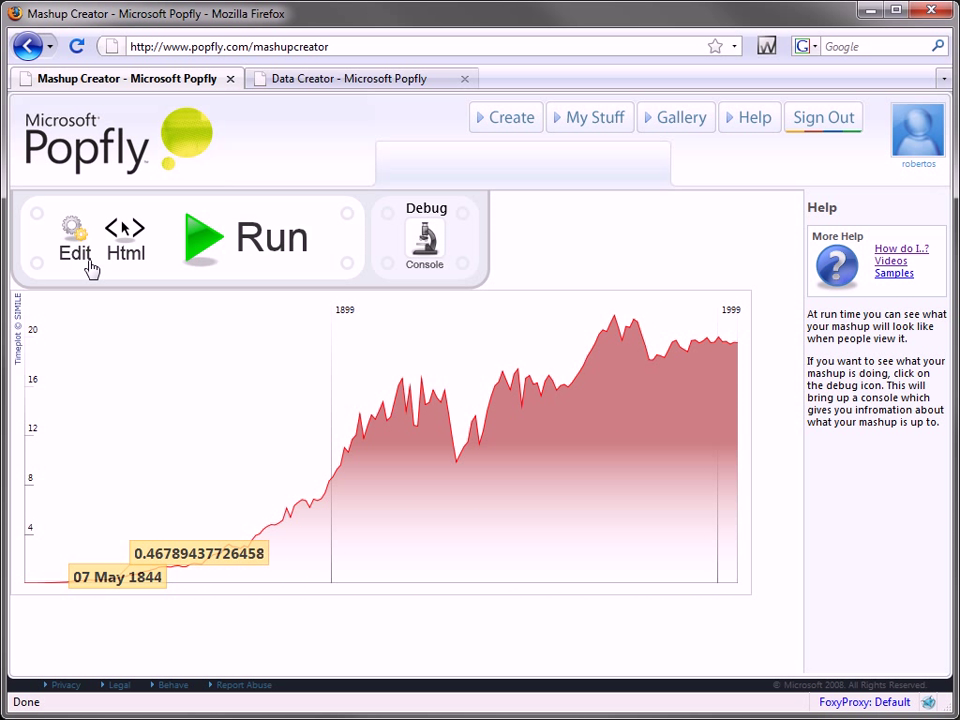
- Return from the running CO2 line graph to the editing surface
click(75, 240)
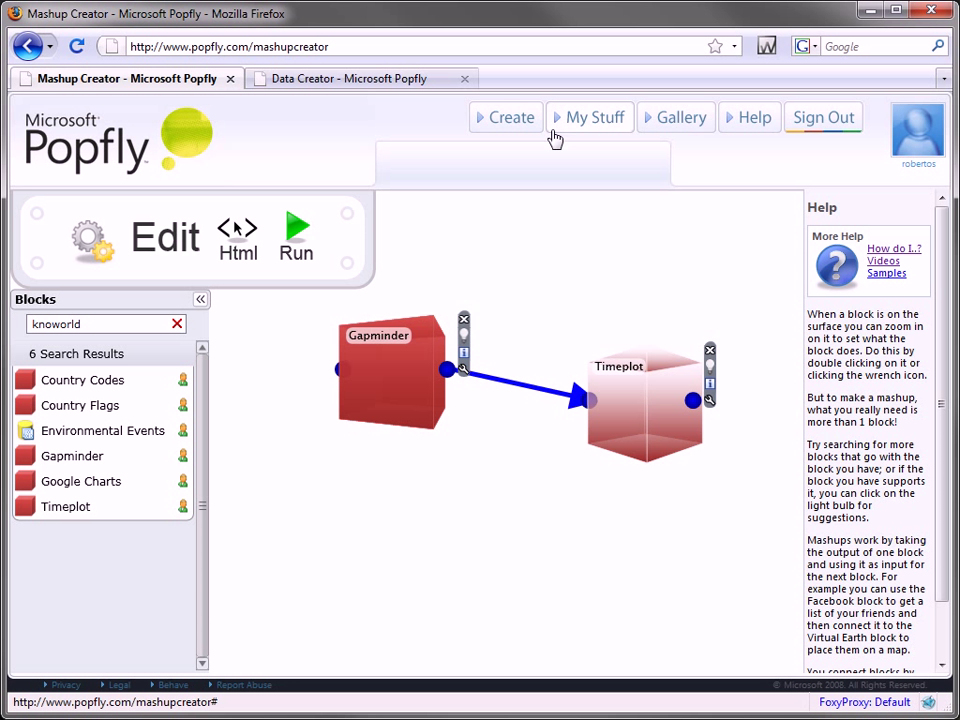
- Start a new Mashup Data set from the Create menu
click(512, 117)
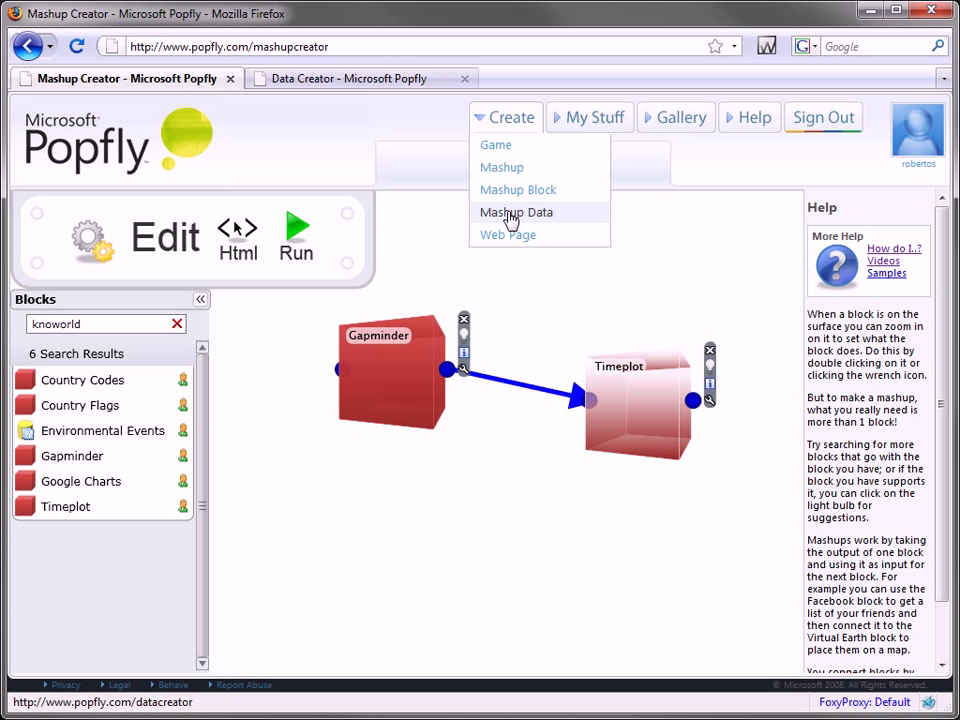
click(516, 212)
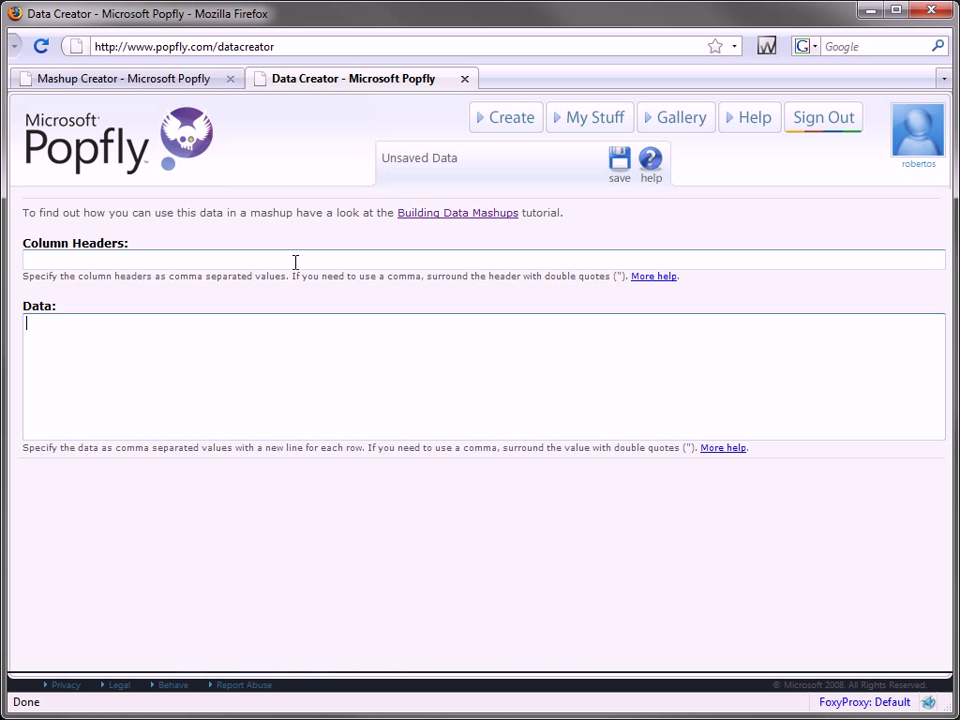
- Enter Dates,Events as the column headers for the environmental events data
text(Dates,Events)
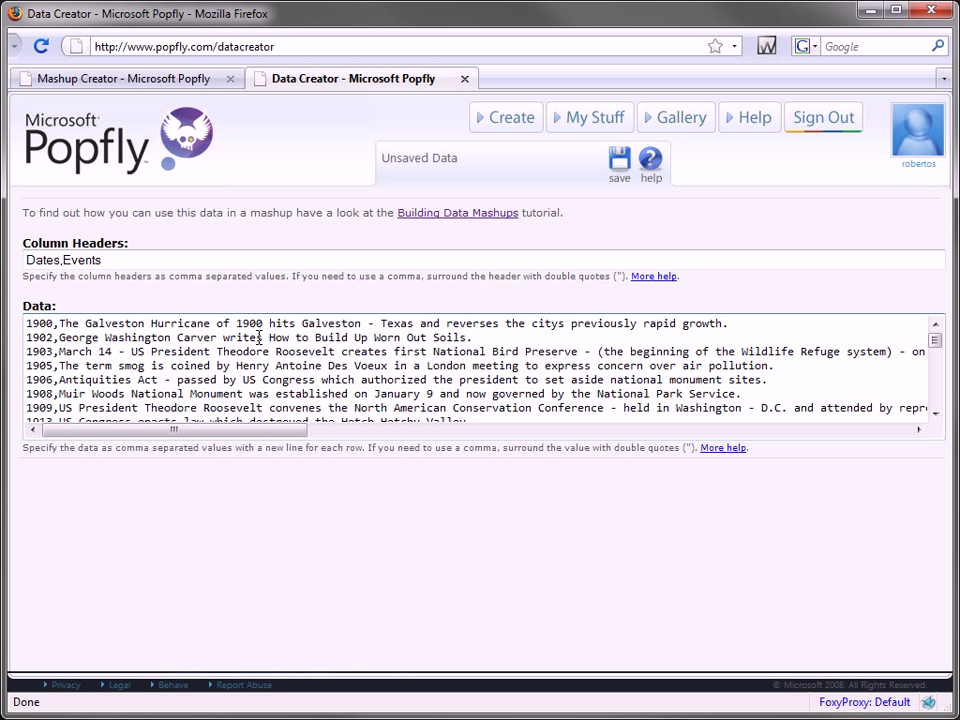
mouse_move(337, 344)
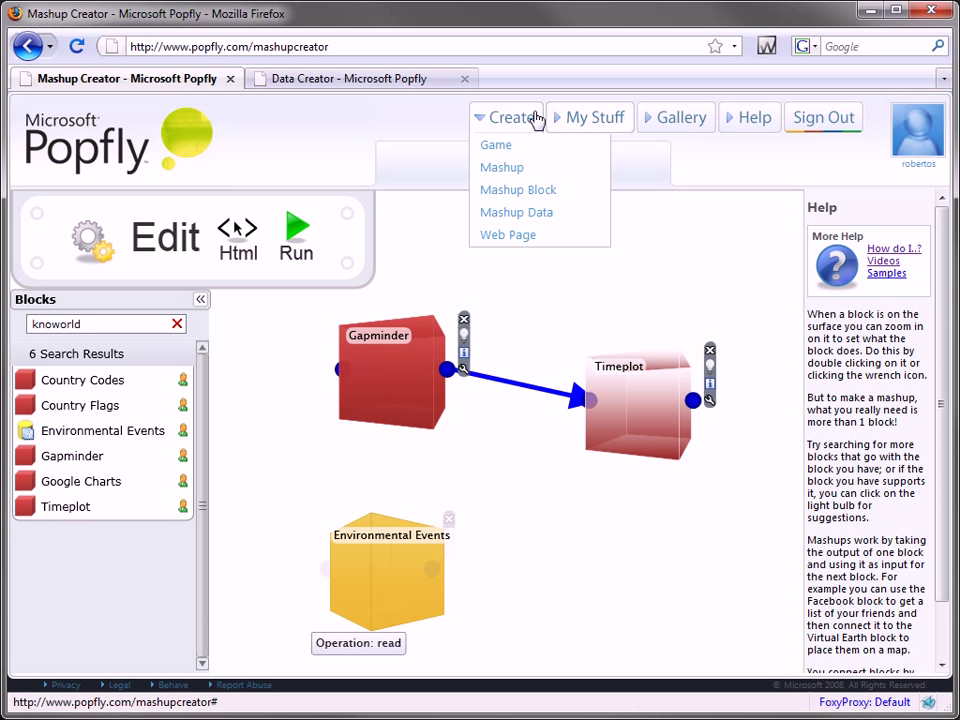
- Map Timeplot eventDates to Environmental Events Dates and eventTitles to Events
click(433, 573)
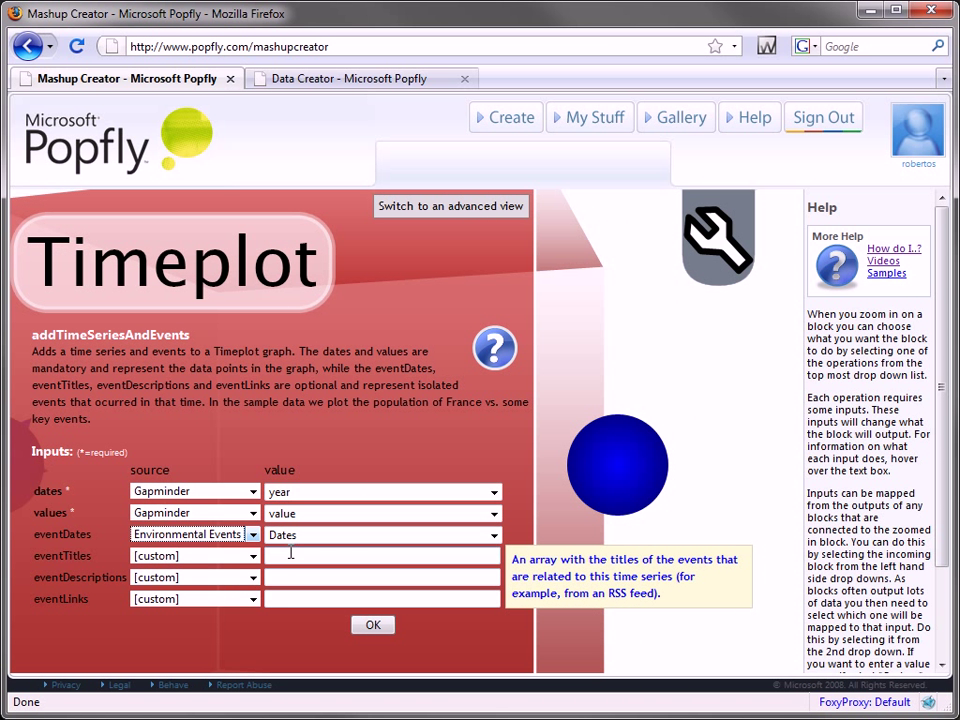
click(193, 555)
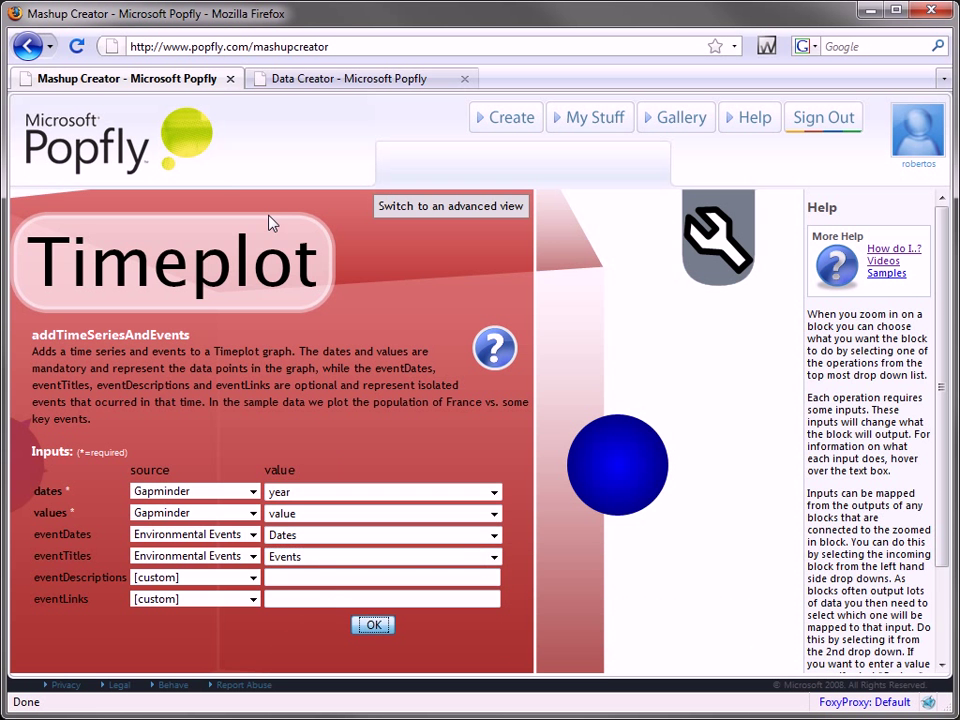
- Run the mashup to view event markers like the OPEC oil embargo, then return to editing
click(373, 625)
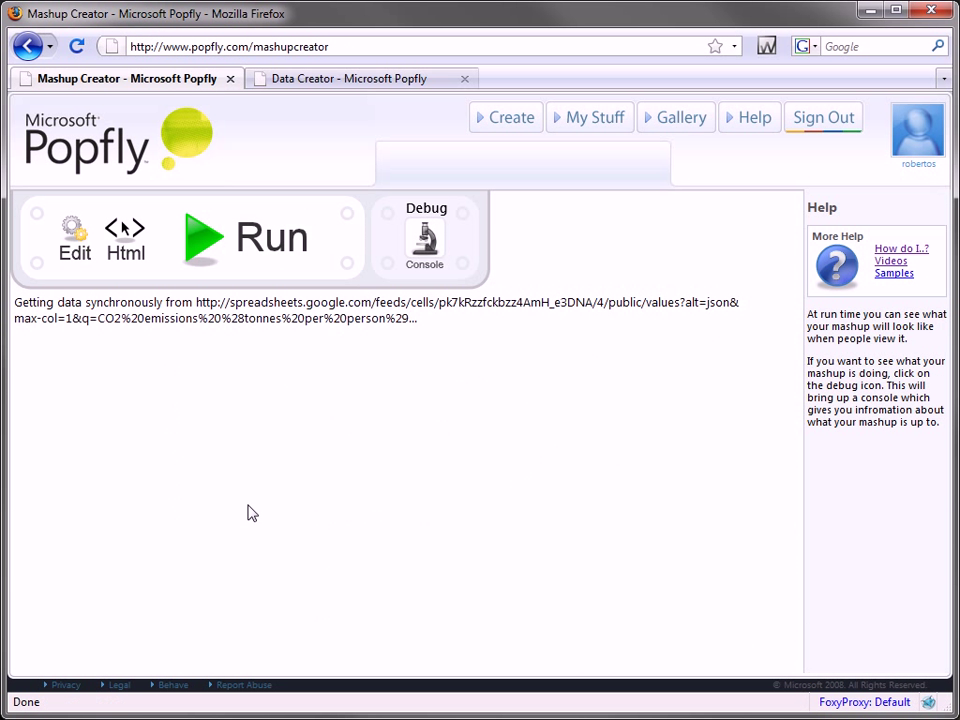
click(240, 237)
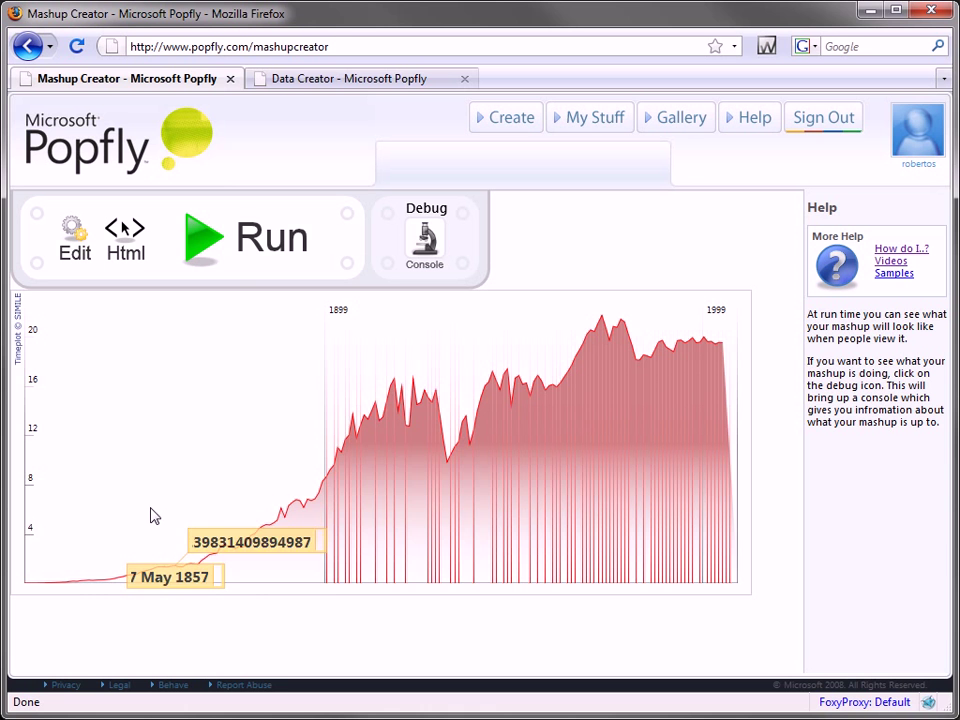
mouse_move(735, 428)
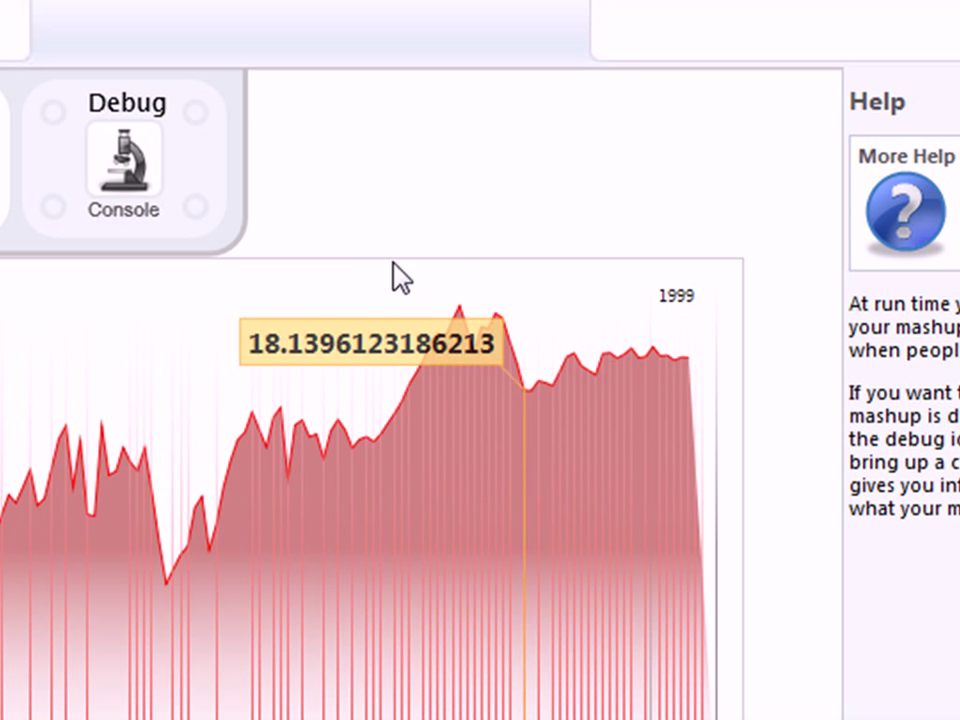
mouse_move(467, 480)
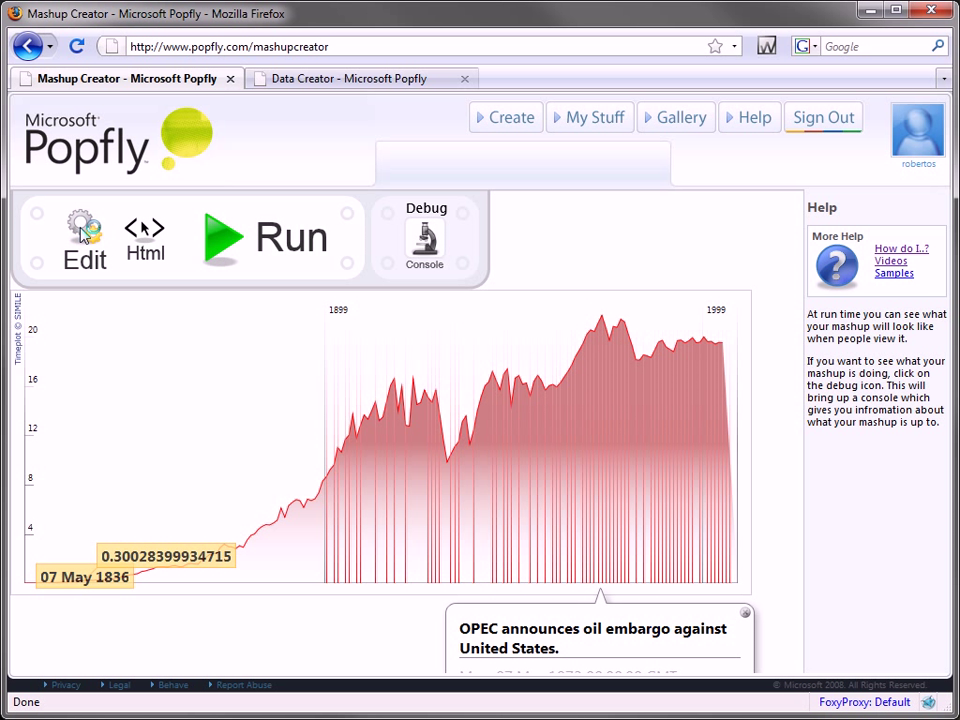
click(85, 240)
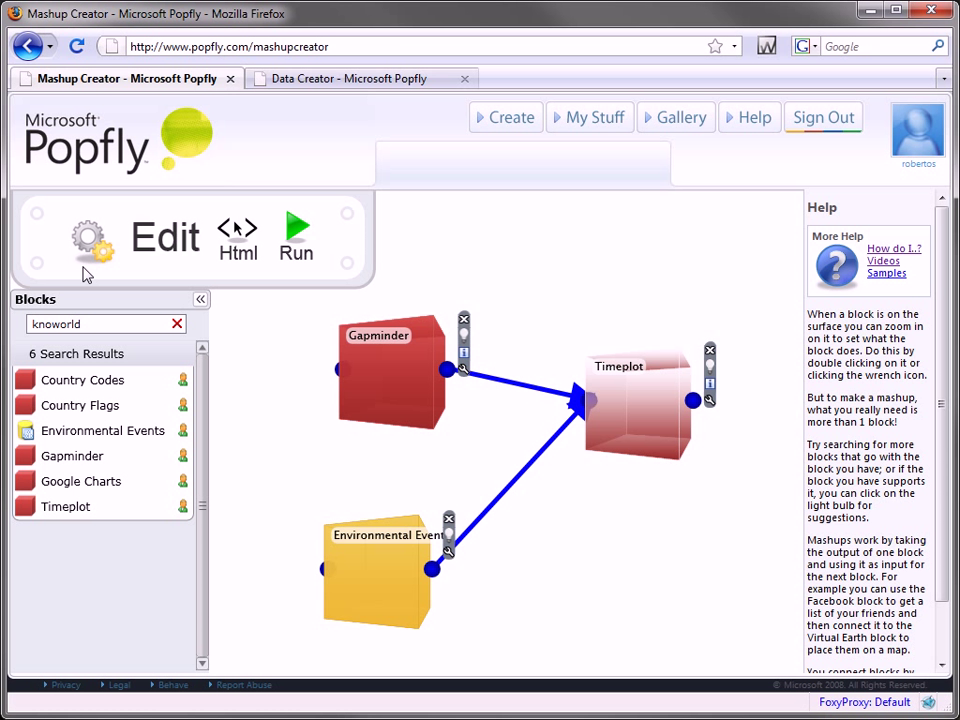